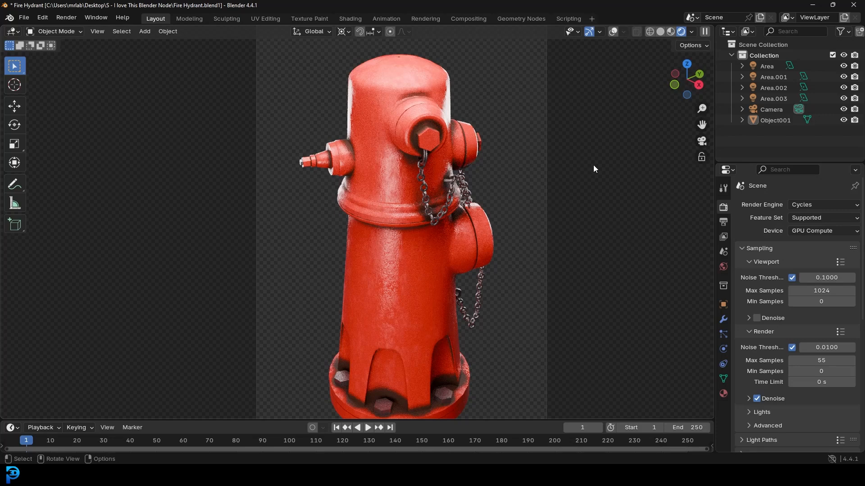
mouse_move(563, 180)
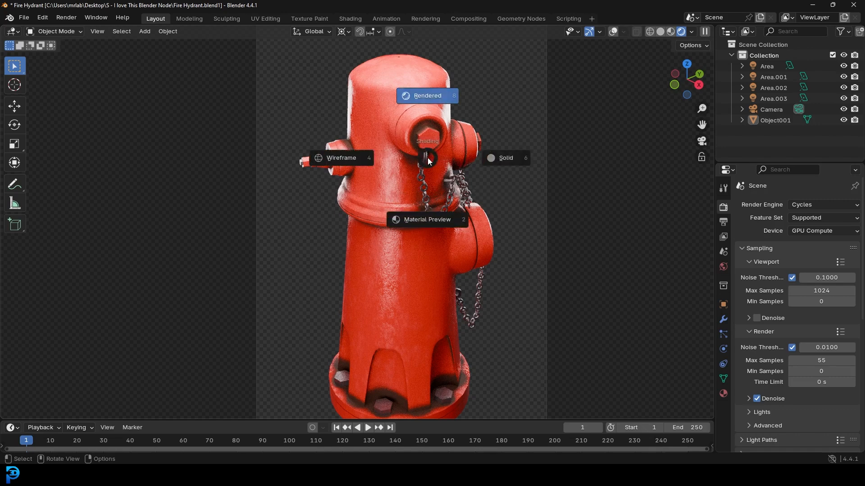
- Switch the 3D viewport to Solid shading from the shading pie menu
left_click(504, 157)
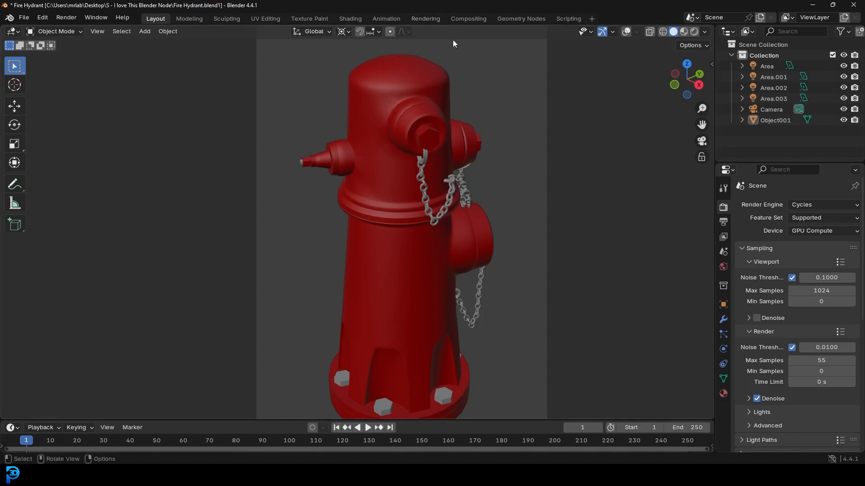
mouse_move(421, 25)
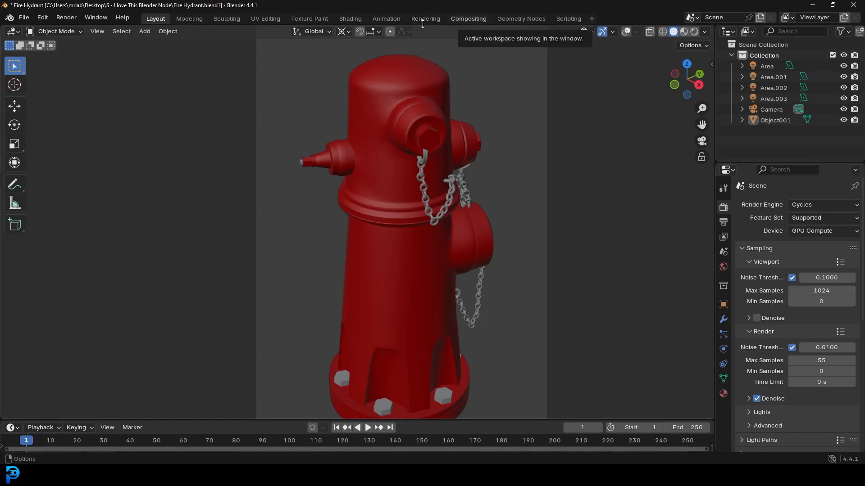
- Enter the Shading workspace showing the Main Paint material's node tree
left_click(349, 18)
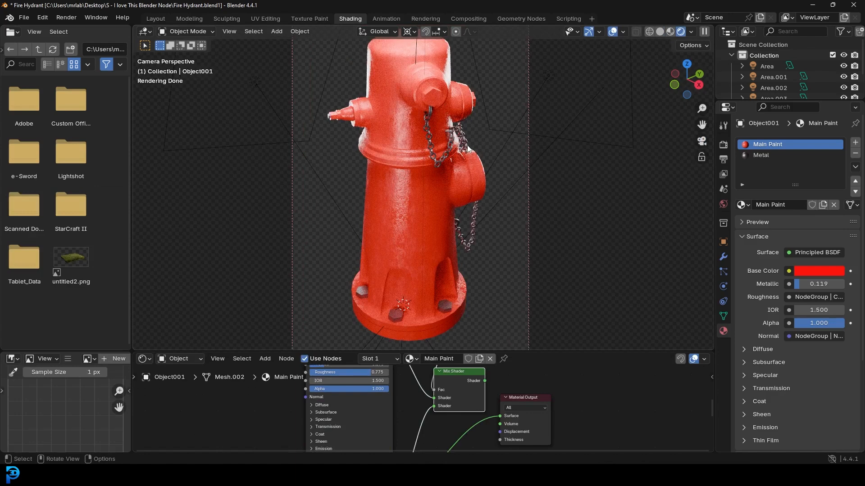
mouse_move(524, 349)
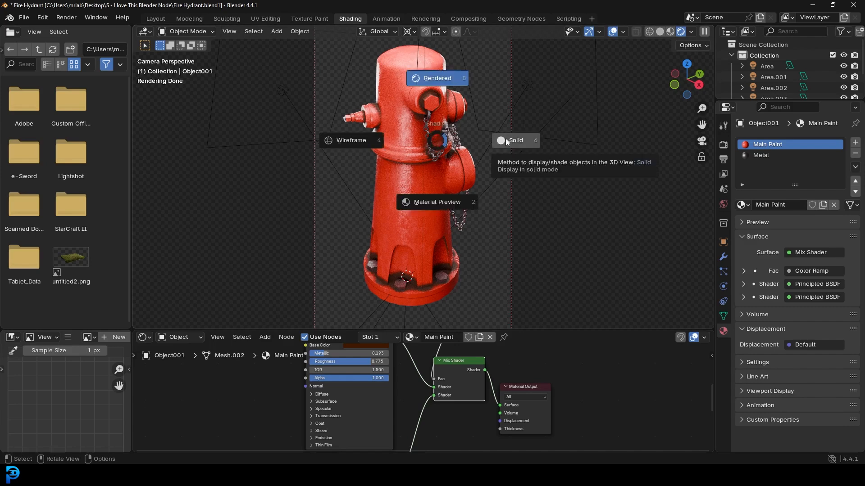
- Preview the hydrant in solid shading and zoom into the Shader Editor before clearing Main Paint's nodes
left_click(515, 141)
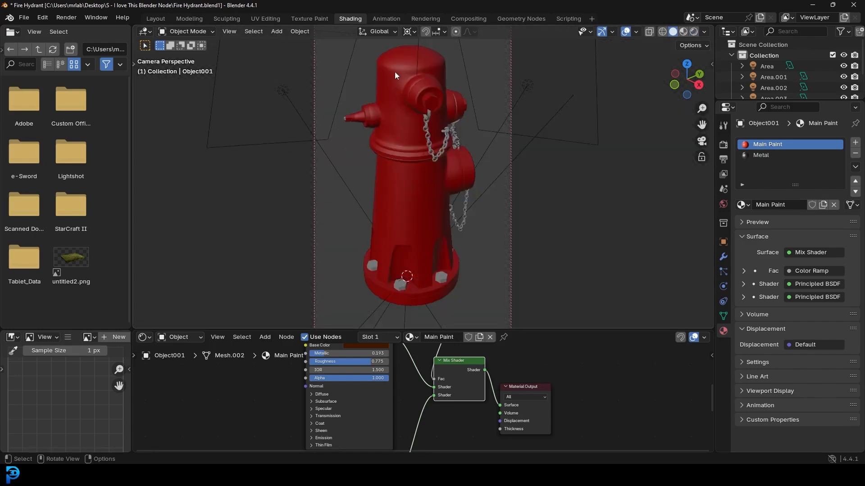
scroll("up", 3)
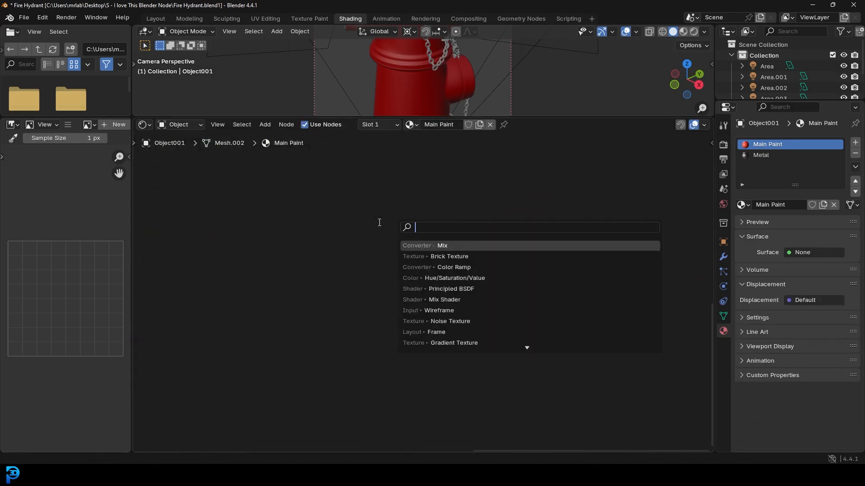
- Add a red Principled BSDF with roughness 0.282 feeding Material Output, then search 'mi' for a Mix Shader
left_click(451, 288)
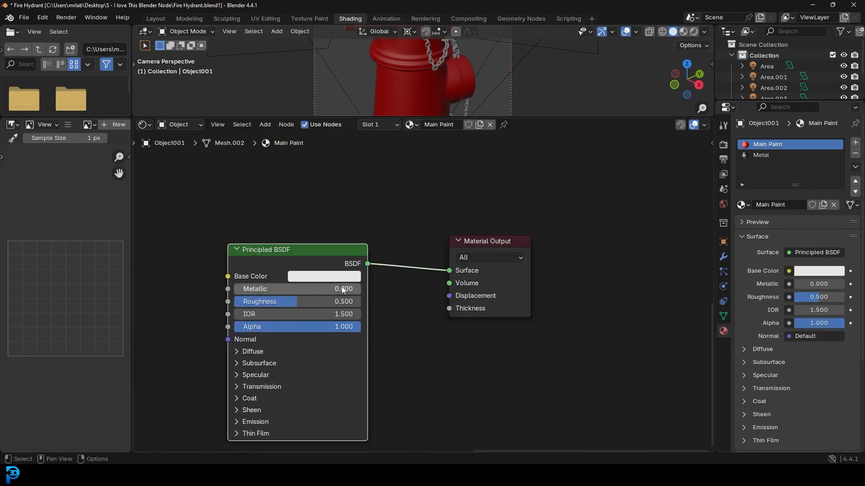
left_click(324, 276)
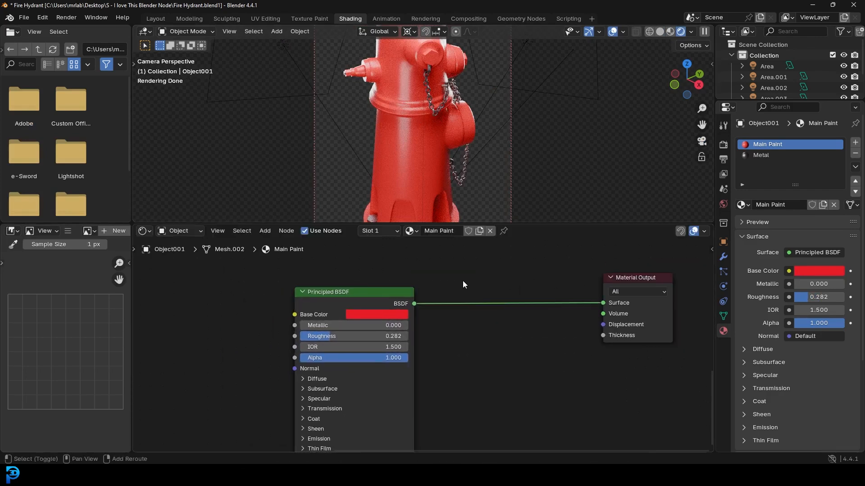
type("mix sha")
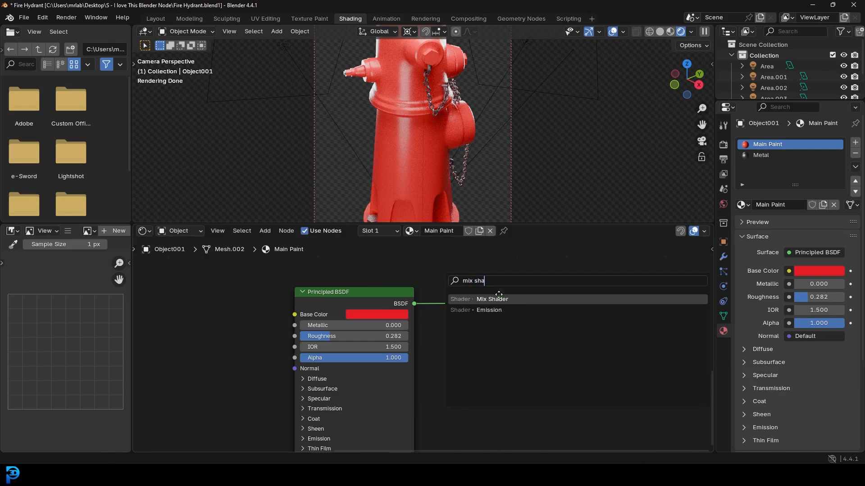
- Drop a Mix Shader between the red BSDF and Material Output, then search 'prin' for another BSDF
left_click(492, 299)
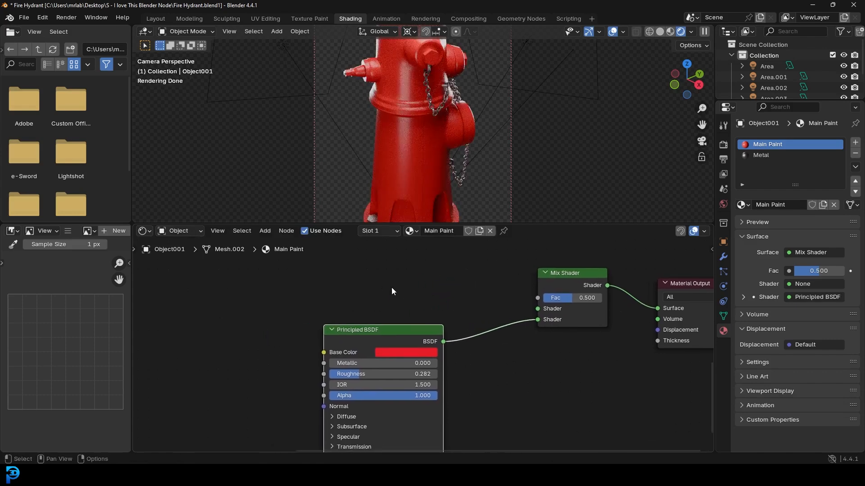
type("prin")
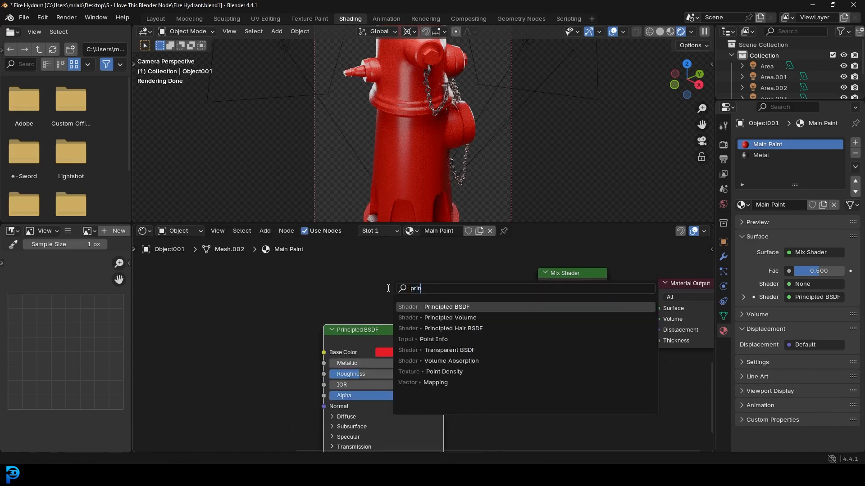
- Add a second Principled BSDF, colour it dark brown, and wire it into the Mix Shader's first Shader socket
left_click(446, 306)
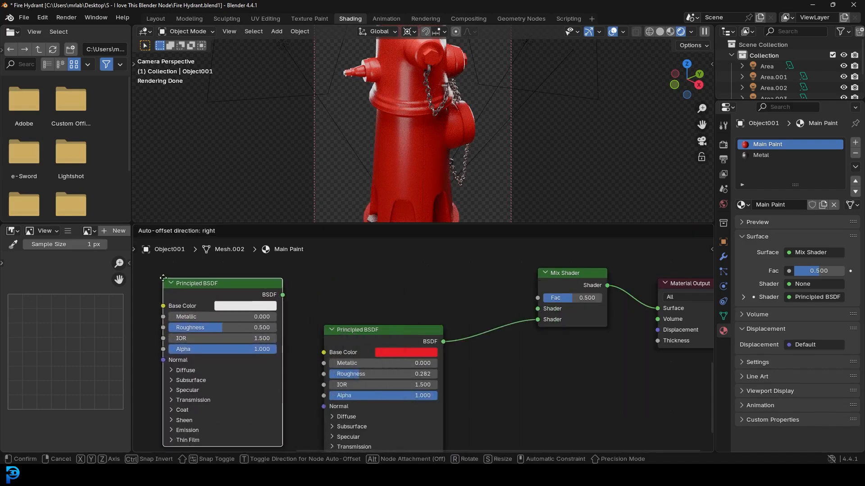
left_click(244, 305)
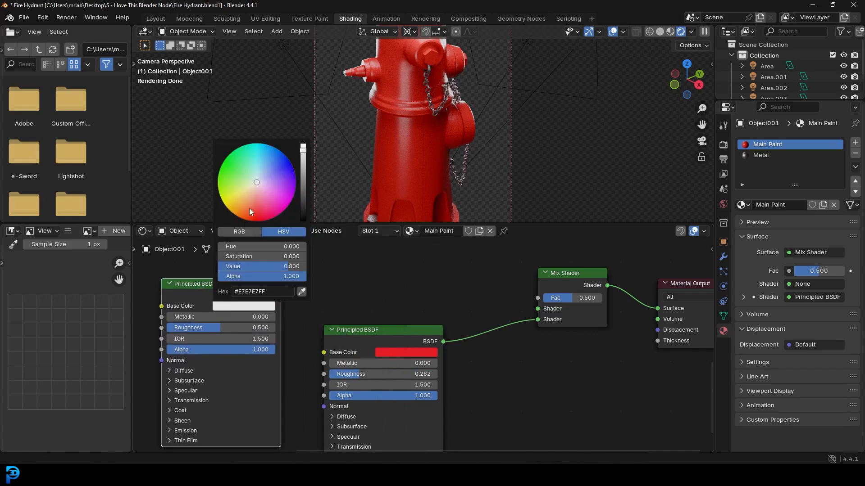
left_click(247, 209)
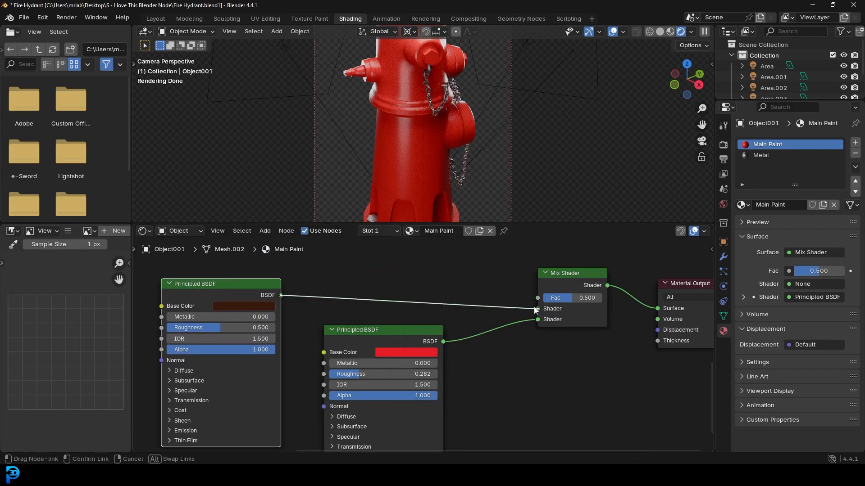
left_click(538, 308)
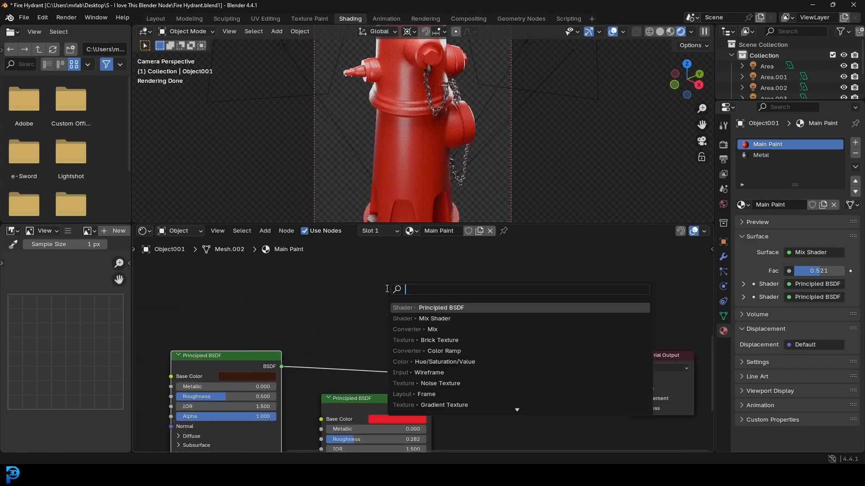
- Add an Ambient Occlusion node and connect its Color output to the Mix Shader's Fac input
type("a")
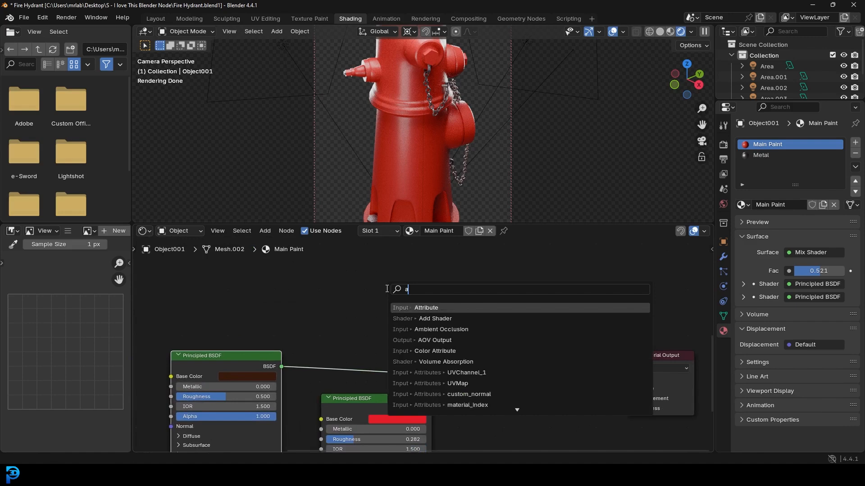
left_click(441, 330)
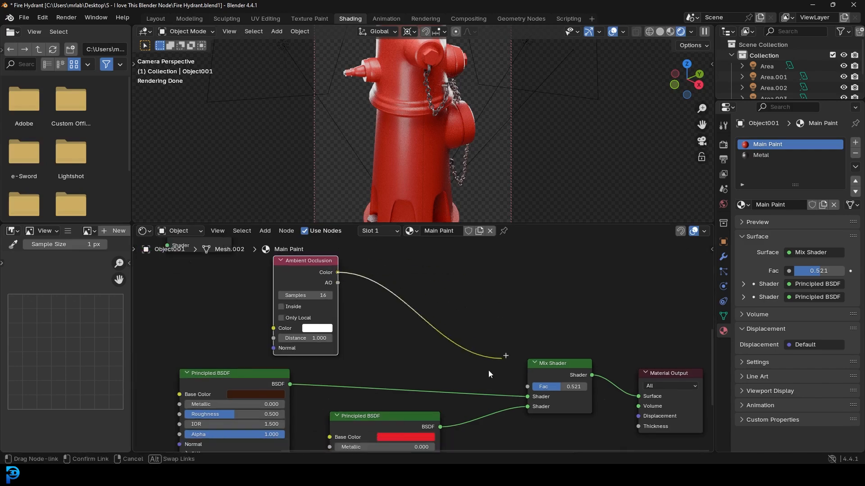
left_click(528, 387)
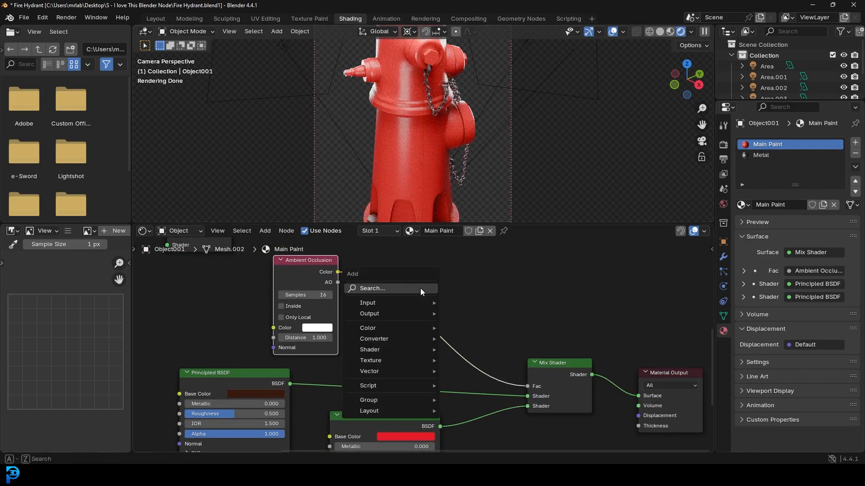
- Search 'ram' and insert a Color Ramp on the occlusion-to-Fac link
type("ram")
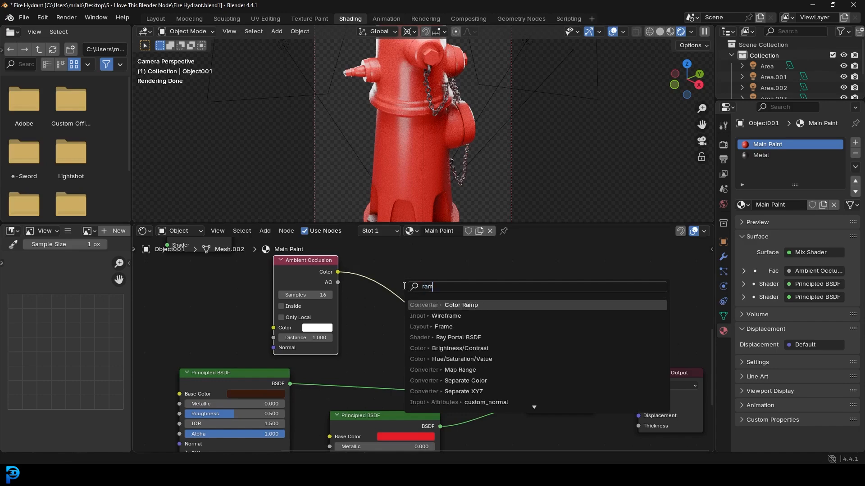
left_click(461, 305)
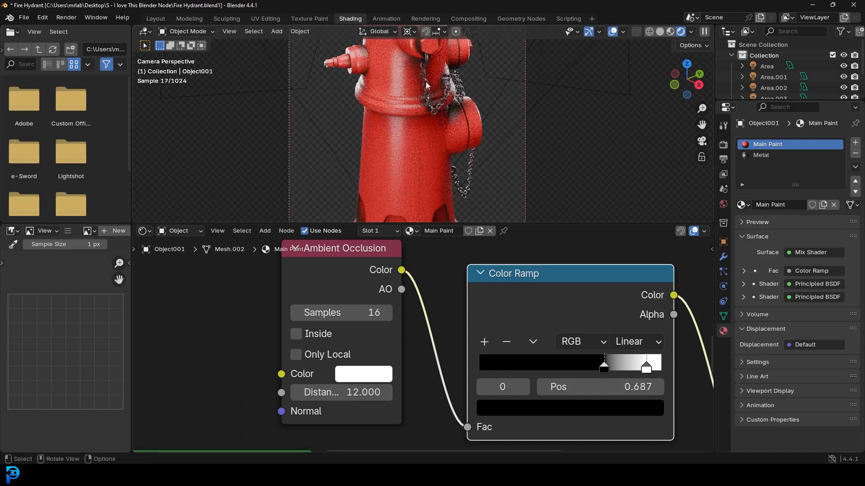
- Lower the Ambient Occlusion distance to 0.5 and toggle Inside and Only Local on then off again
double_click(341, 392)
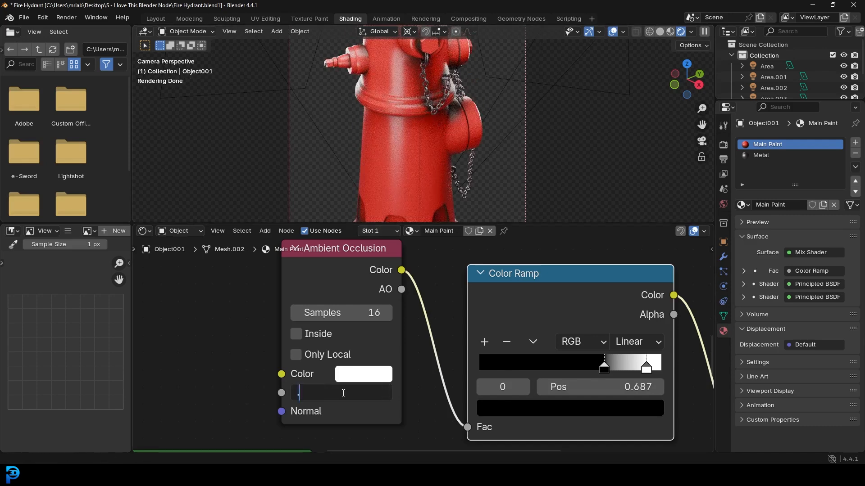
left_click(246, 340)
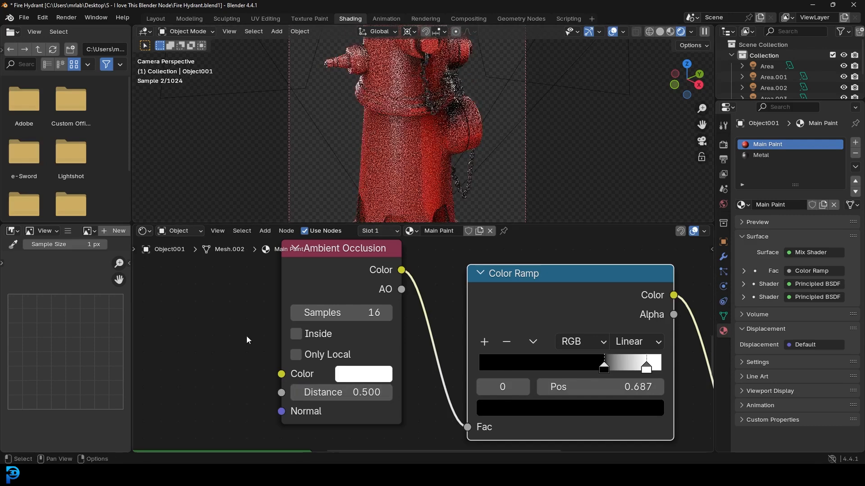
left_click(295, 333)
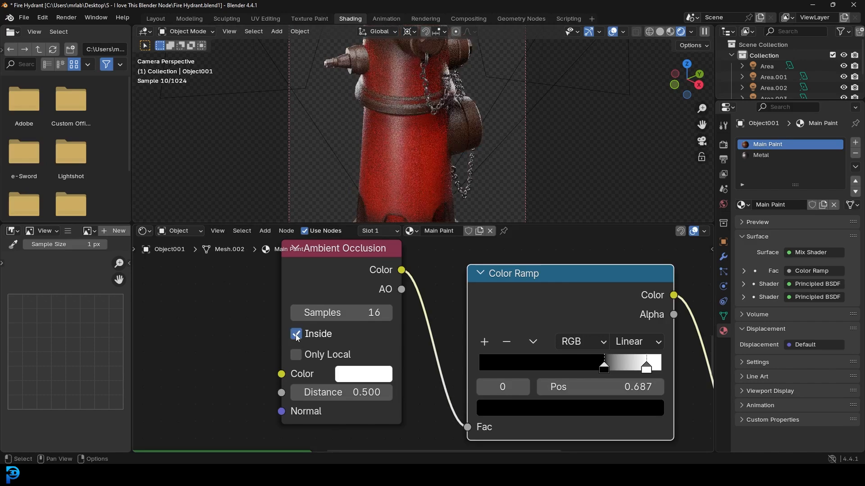
left_click(297, 334)
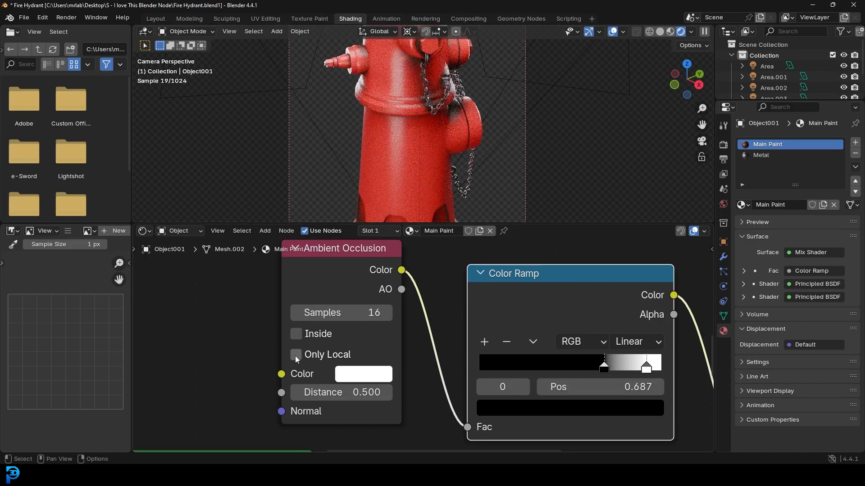
left_click(295, 354)
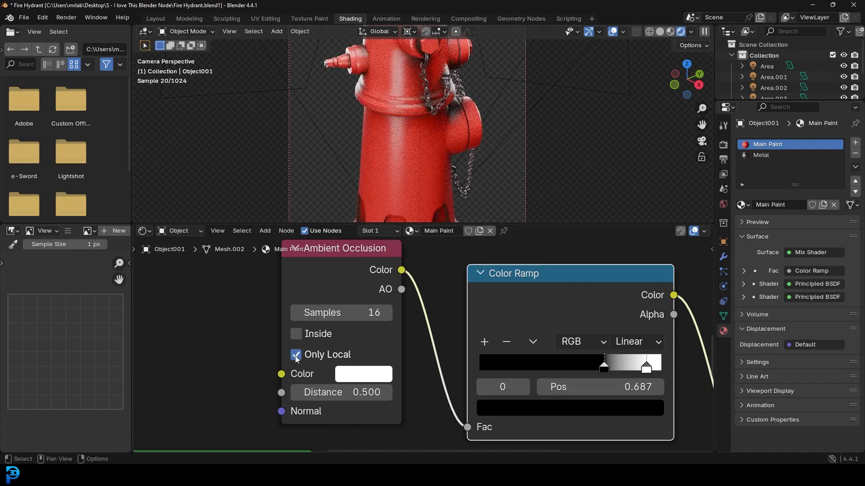
left_click(295, 355)
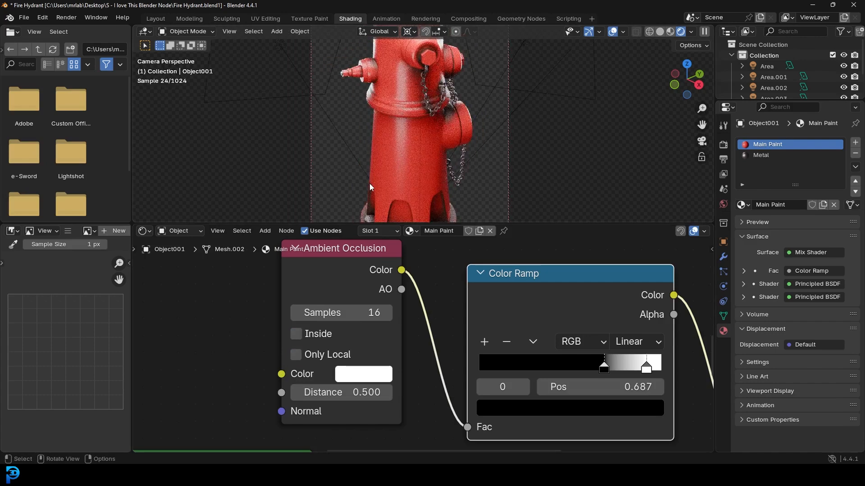
mouse_move(386, 313)
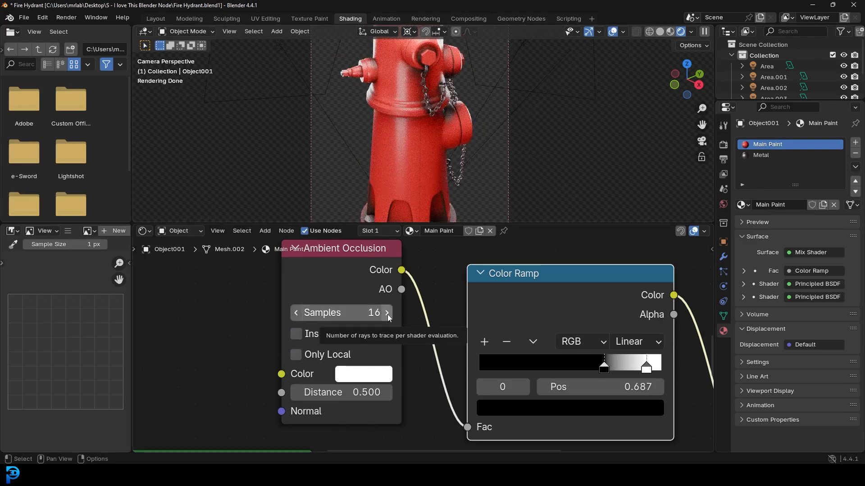